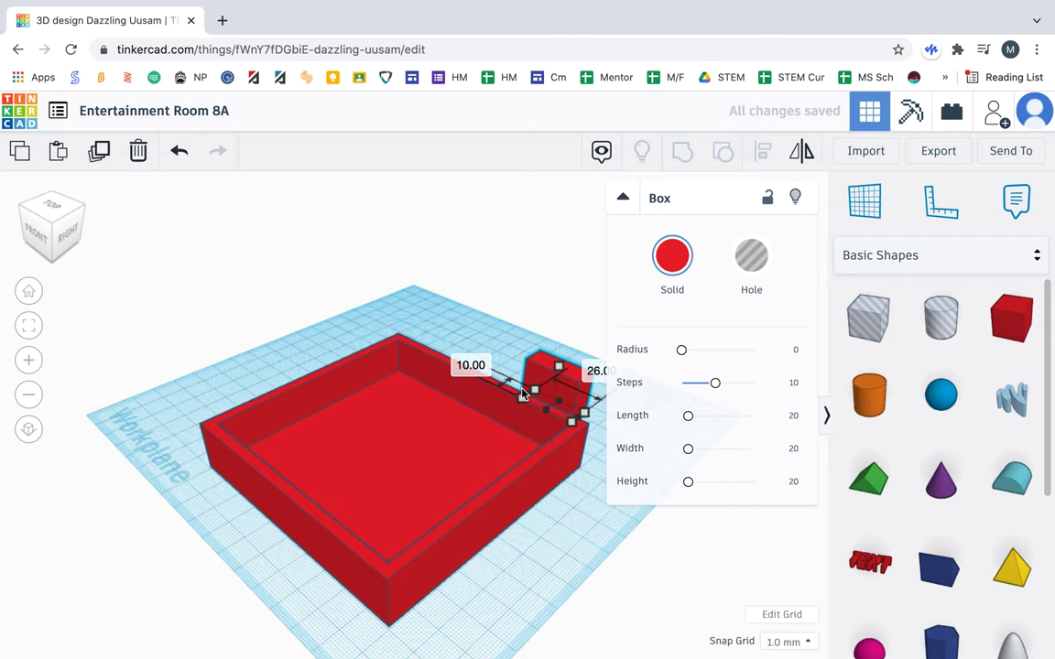
# Step: Undo the last two resize edits on the small red box by the room's corner
pyautogui.click(178, 151)
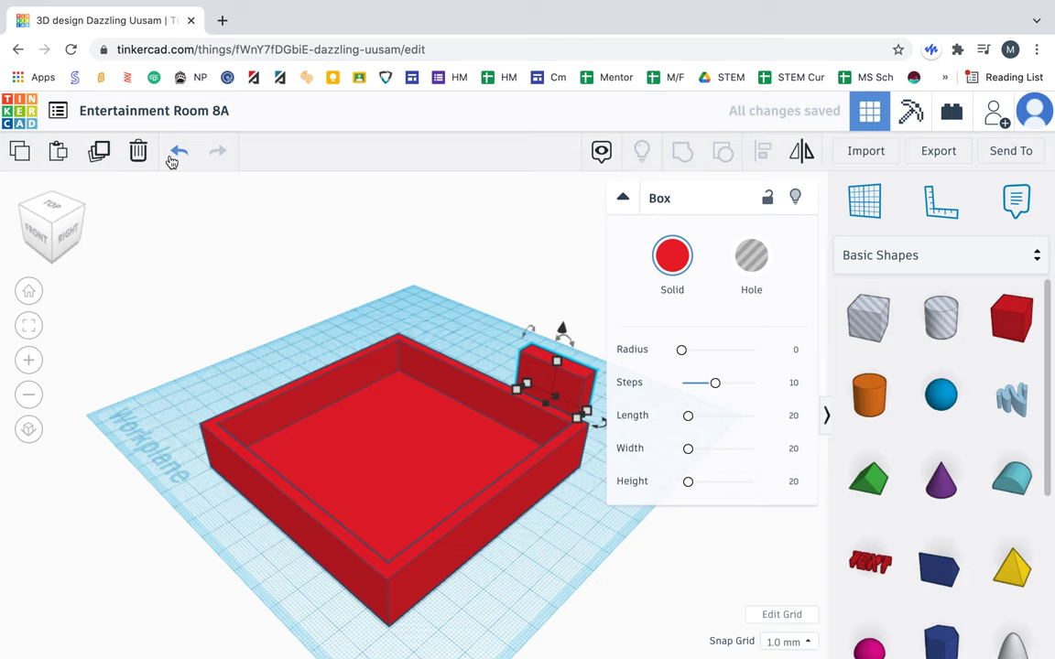
pyautogui.click(178, 151)
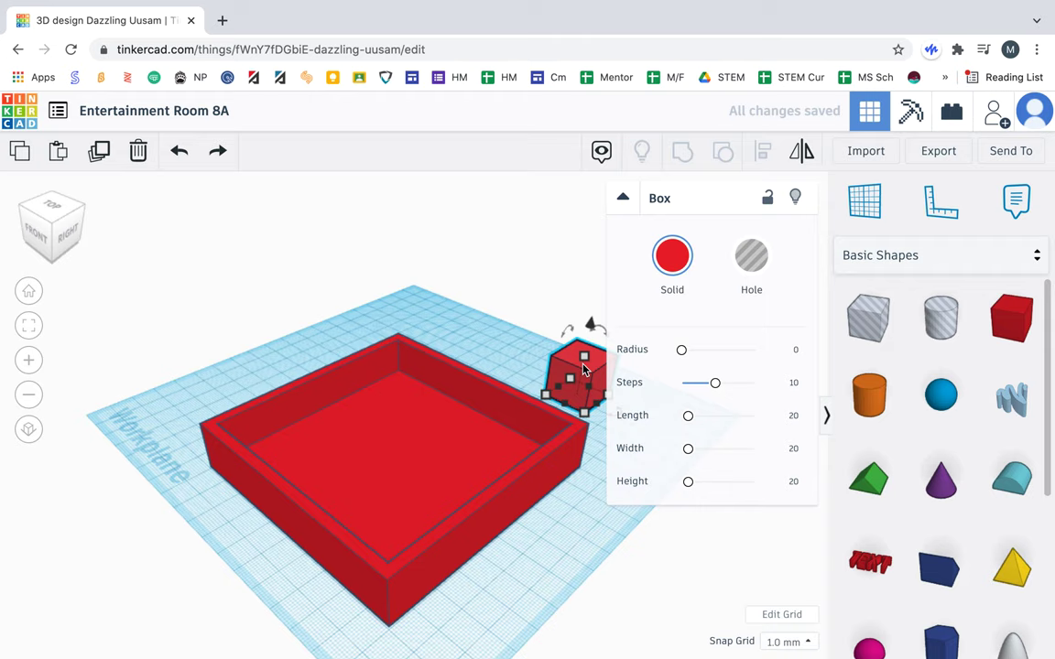
# Step: Add a box and drag the thin yellow screen panel against the back wall
pyautogui.click(672, 255)
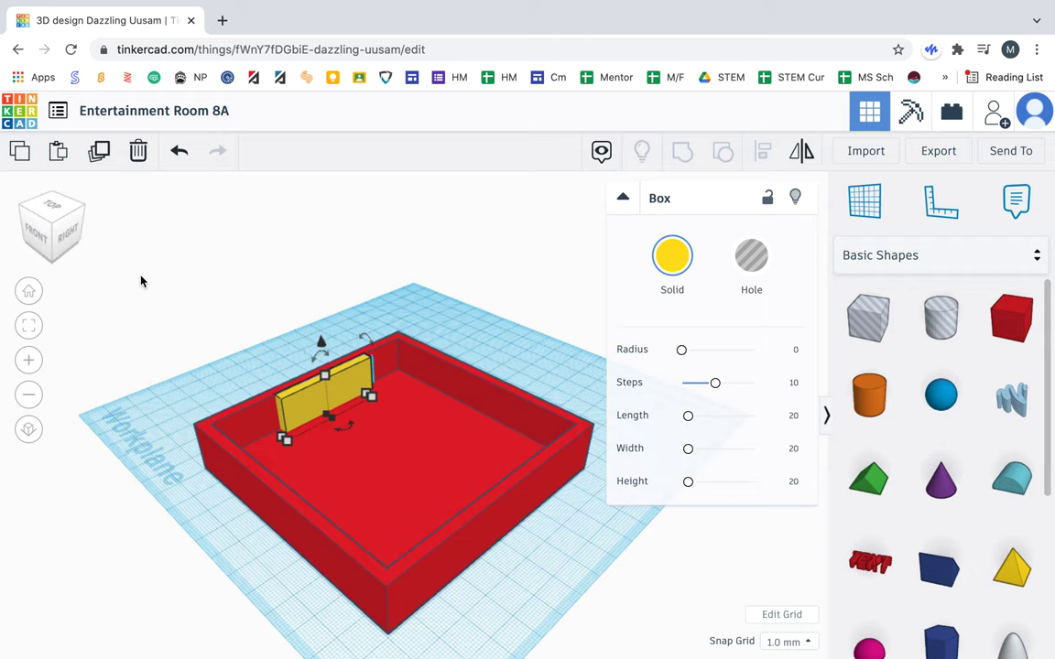
pyautogui.moveTo(328, 401)
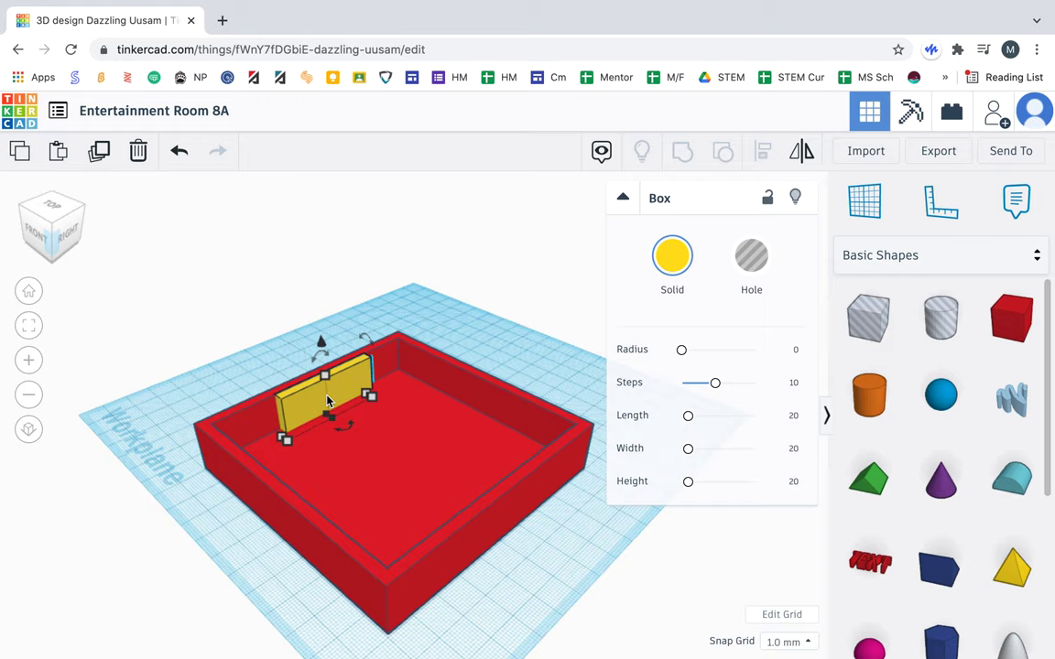
pyautogui.moveTo(328, 401); pyautogui.dragTo(328, 390)
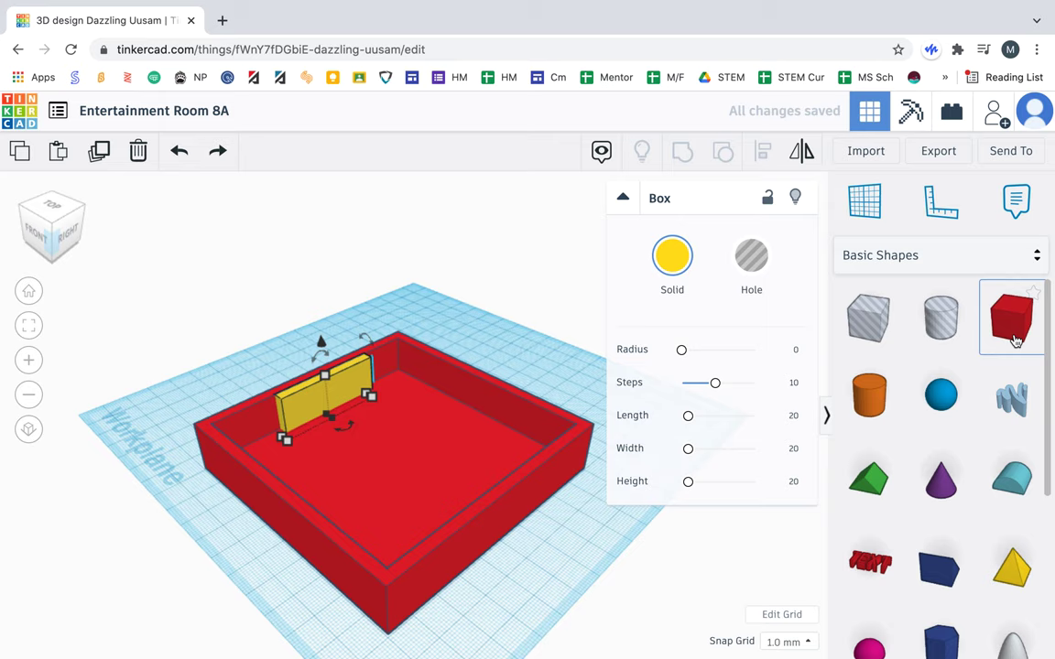
# Step: Add a new box, color it green, and resize it as the couch base
pyautogui.click(672, 256)
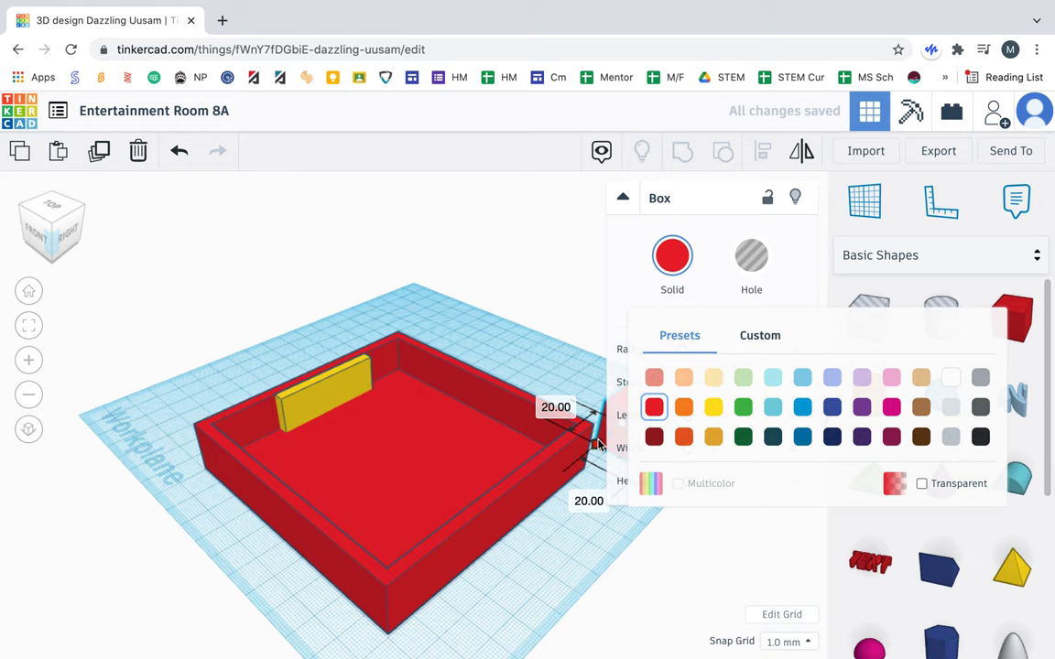
pyautogui.click(743, 407)
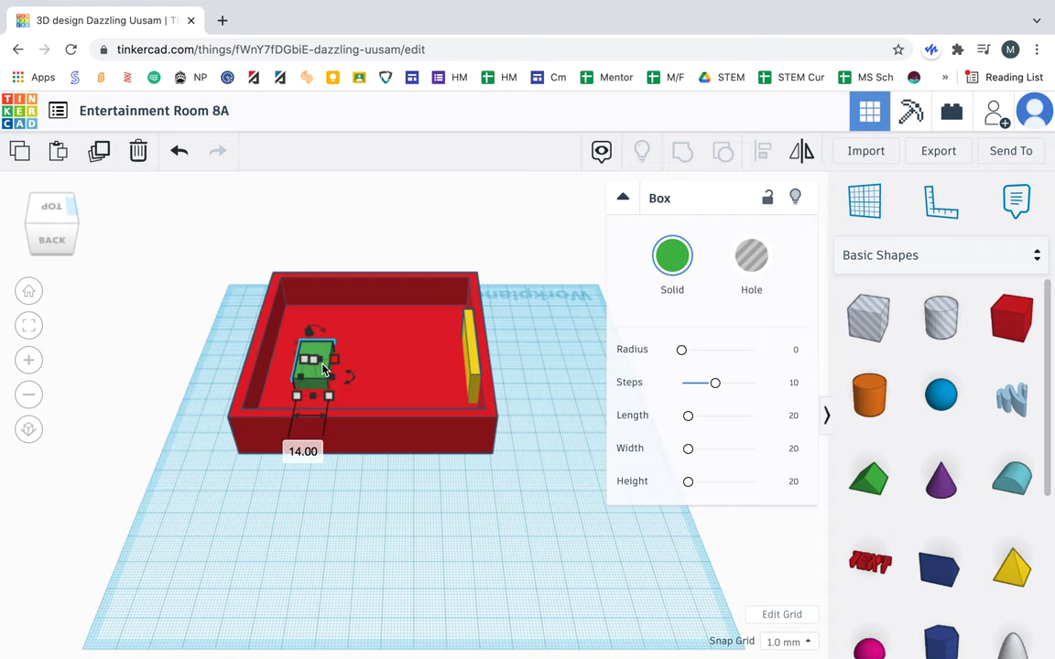
pyautogui.click(51, 220)
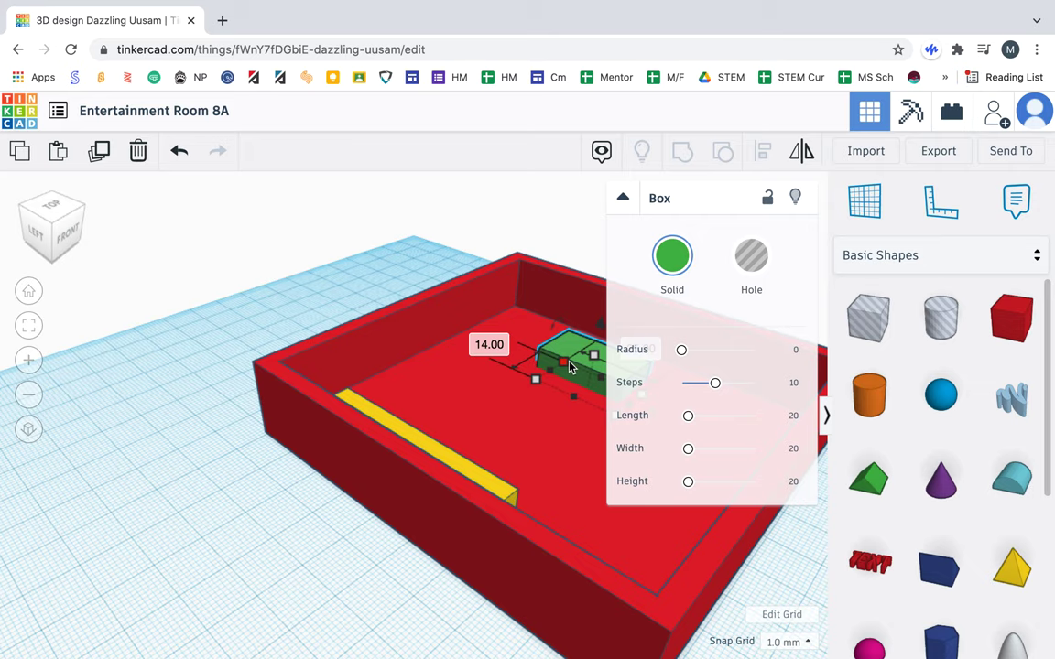
# Step: Resize the green couch base into a longer, flatter block on the floor
pyautogui.click(623, 197)
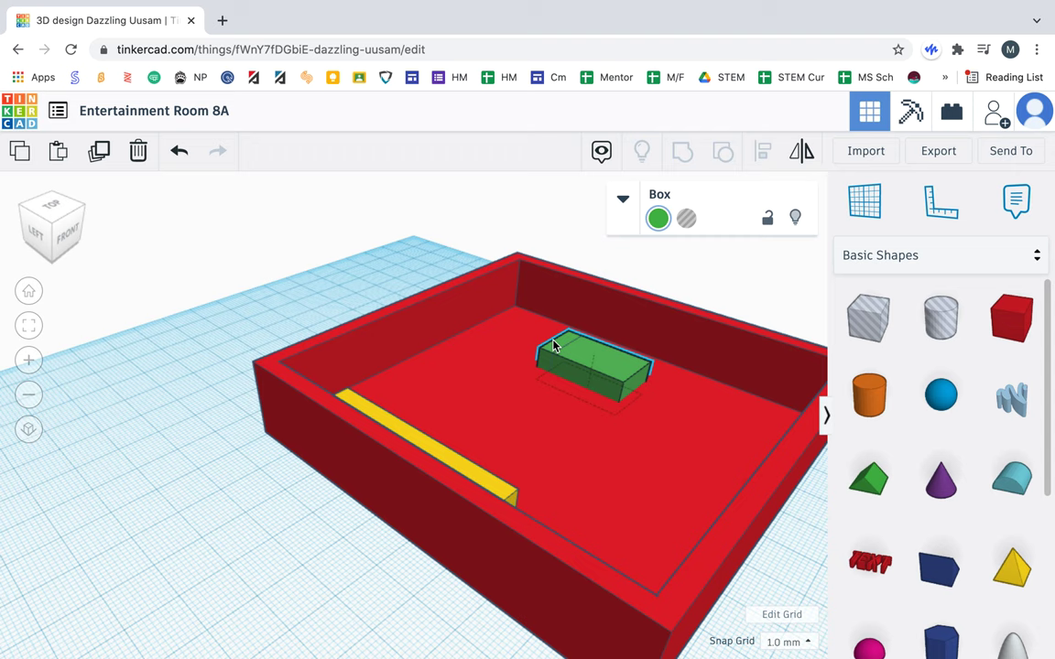
pyautogui.click(577, 357)
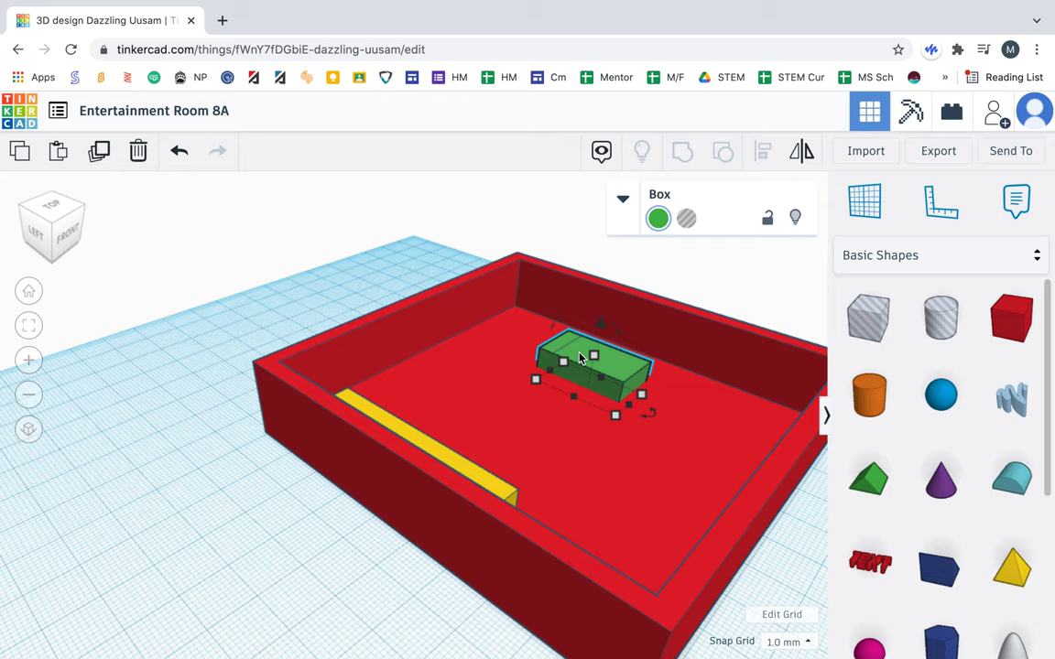
pyautogui.moveTo(562, 348)
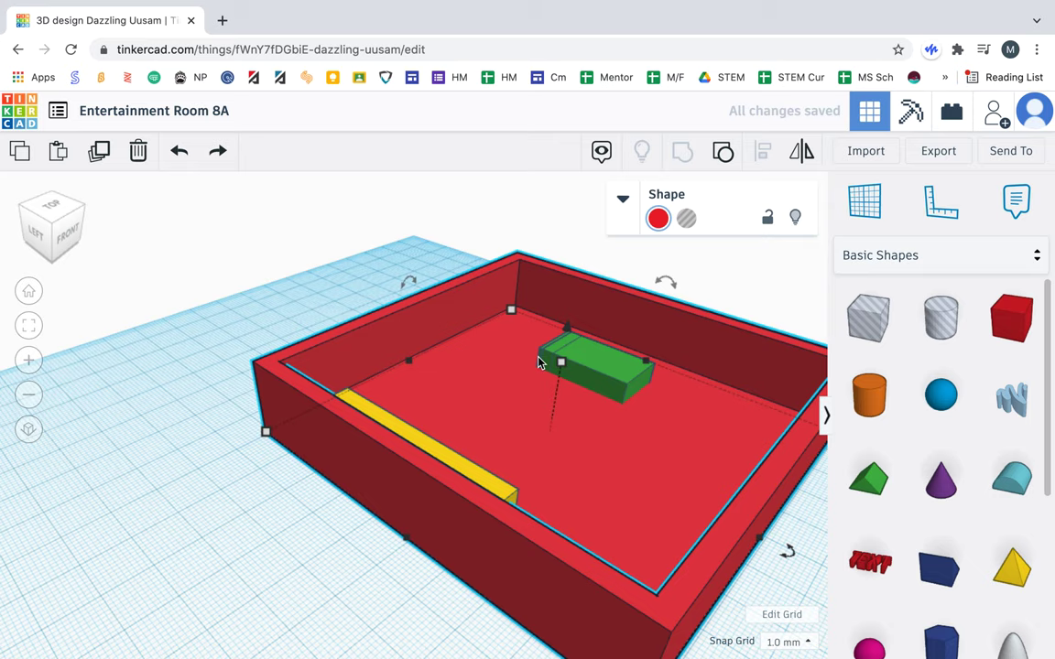
pyautogui.click(595, 366)
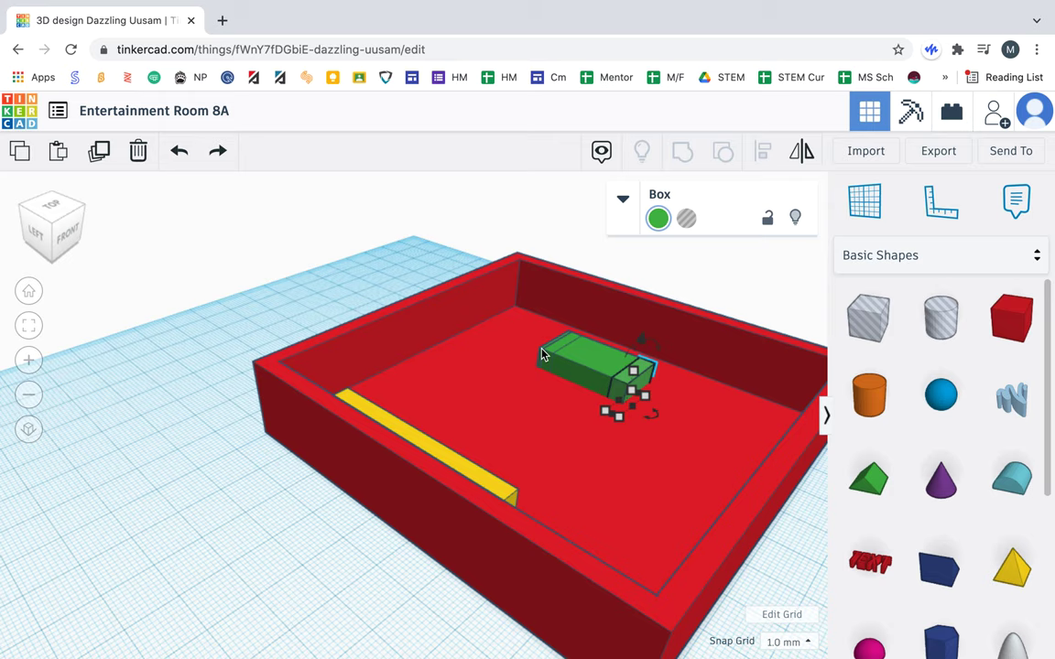
pyautogui.moveTo(652, 392)
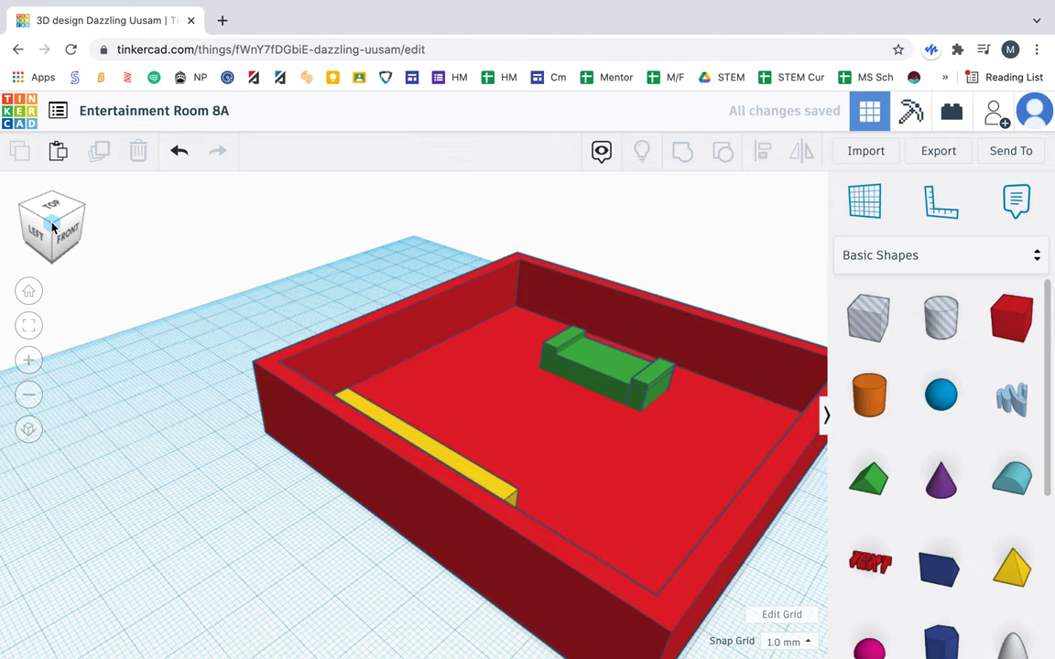
# Step: View the room from a top corner, select the backrest and rotate the couch
pyautogui.click(604, 366)
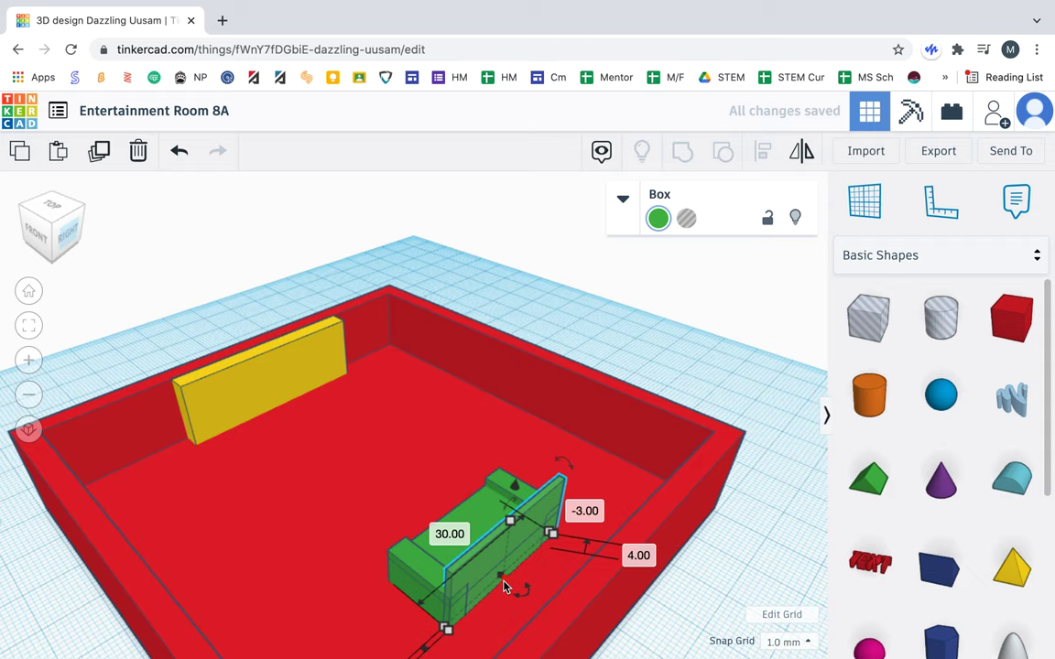
pyautogui.doubleClick(639, 555)
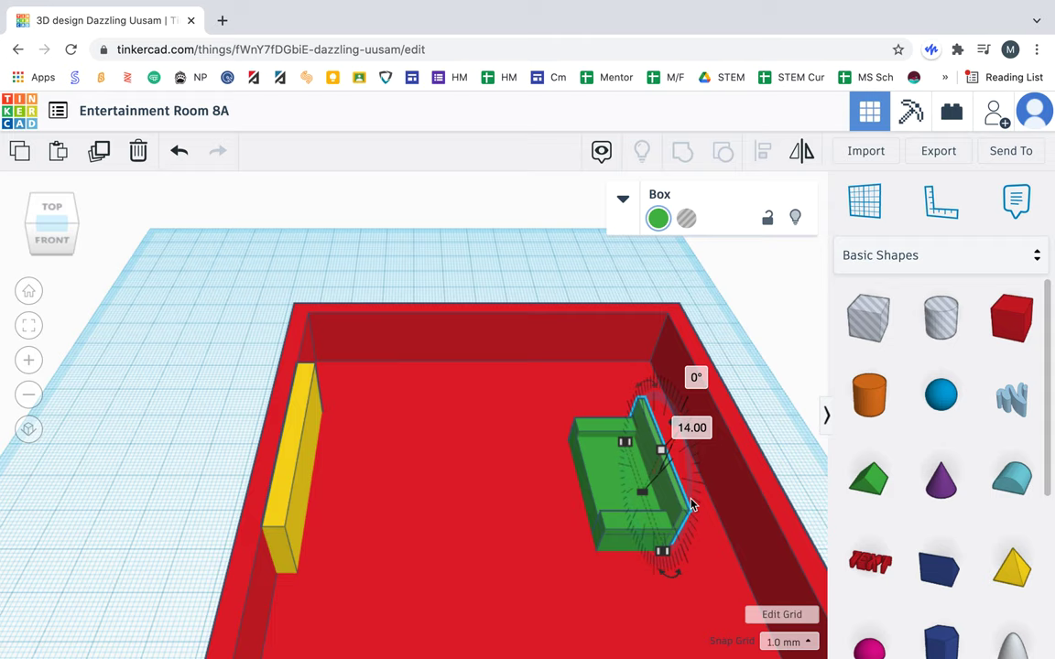
pyautogui.click(87, 179)
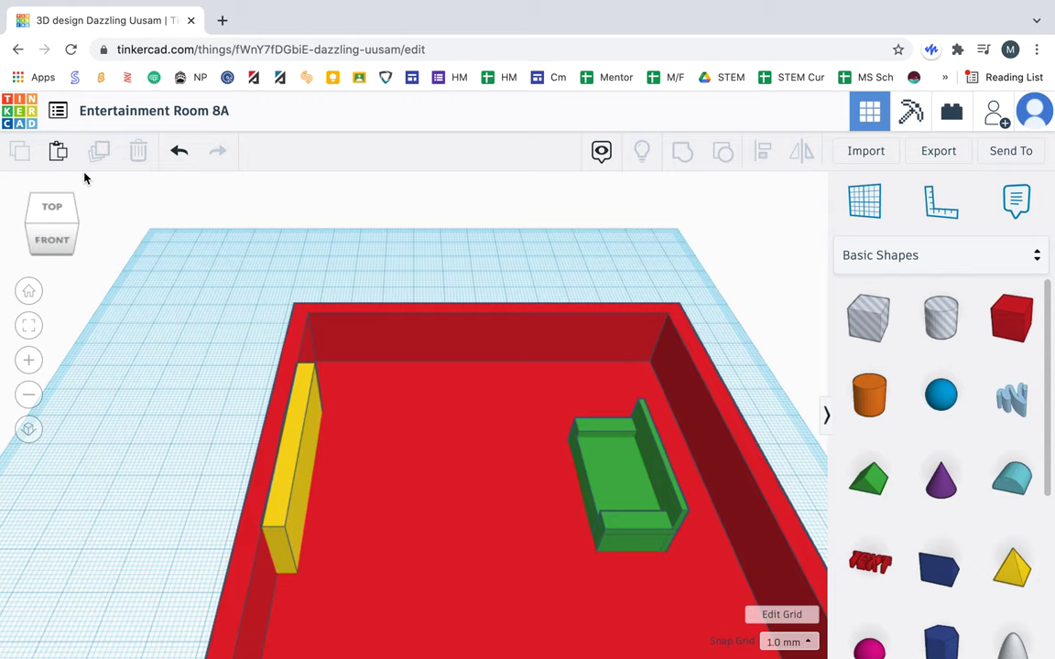
# Step: Drag the couch's back piece into place behind the seat
pyautogui.click(632, 467)
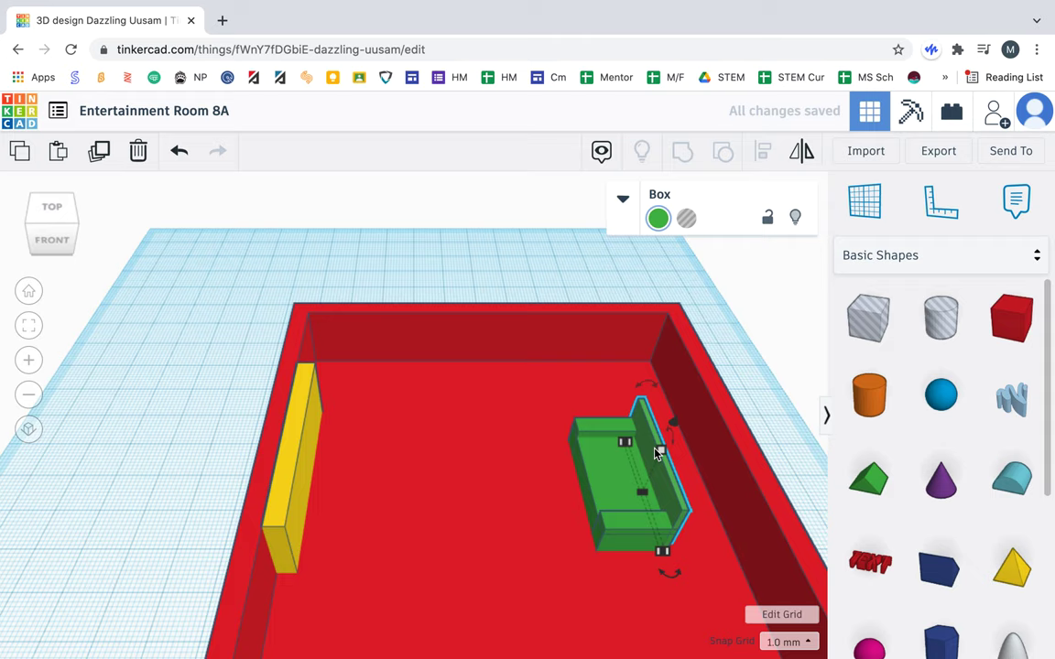
pyautogui.moveTo(655, 453); pyautogui.dragTo(654, 467)
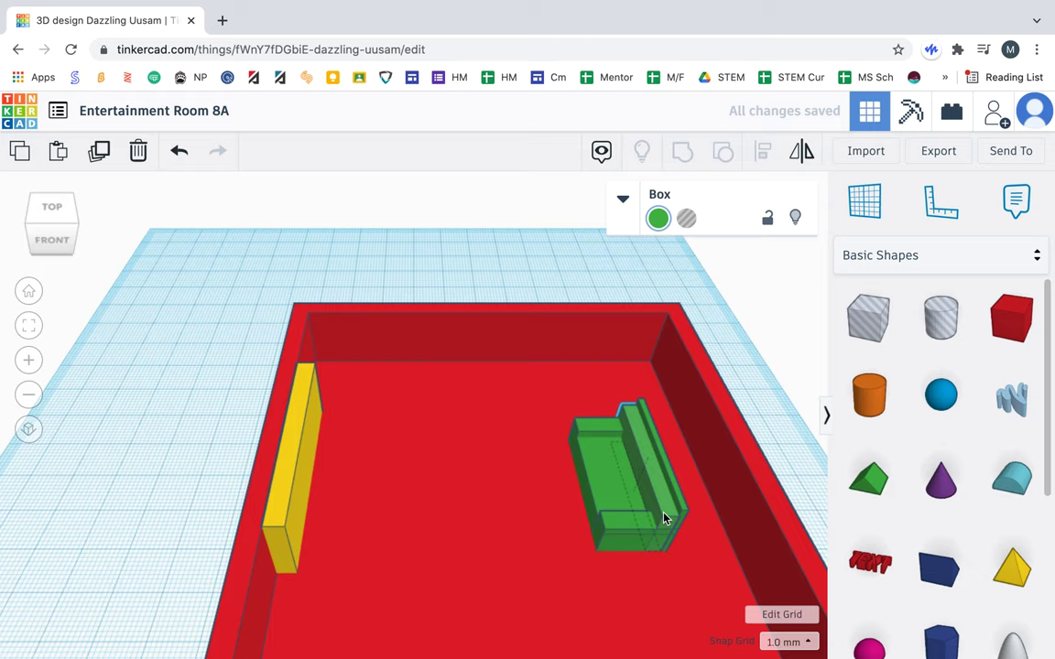
pyautogui.click(623, 476)
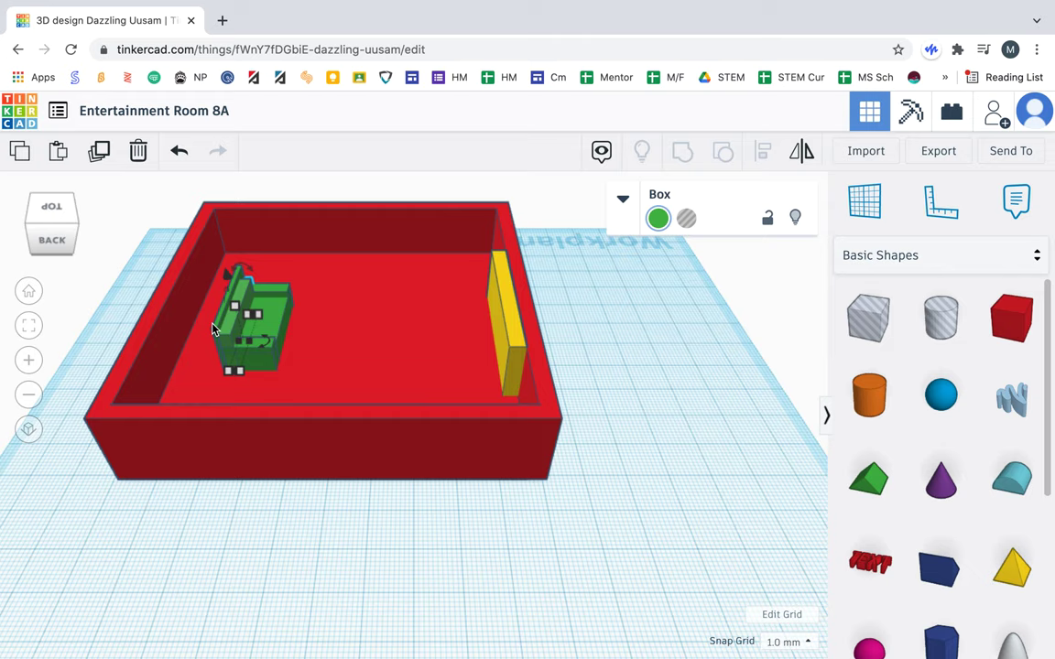
pyautogui.moveTo(257, 321); pyautogui.dragTo(238, 362)
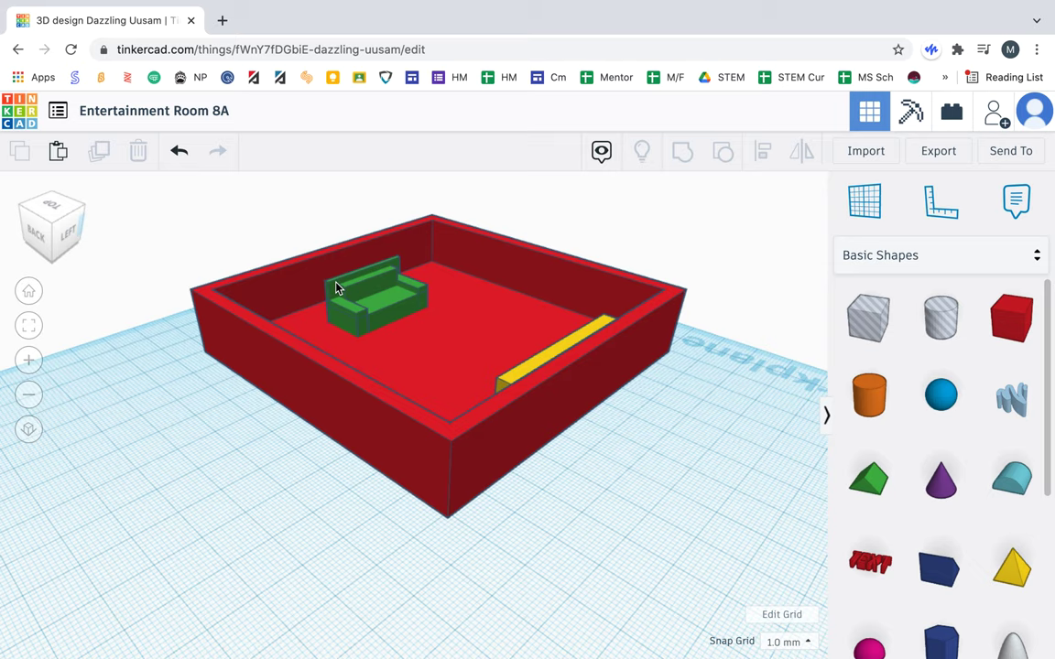
pyautogui.click(367, 302)
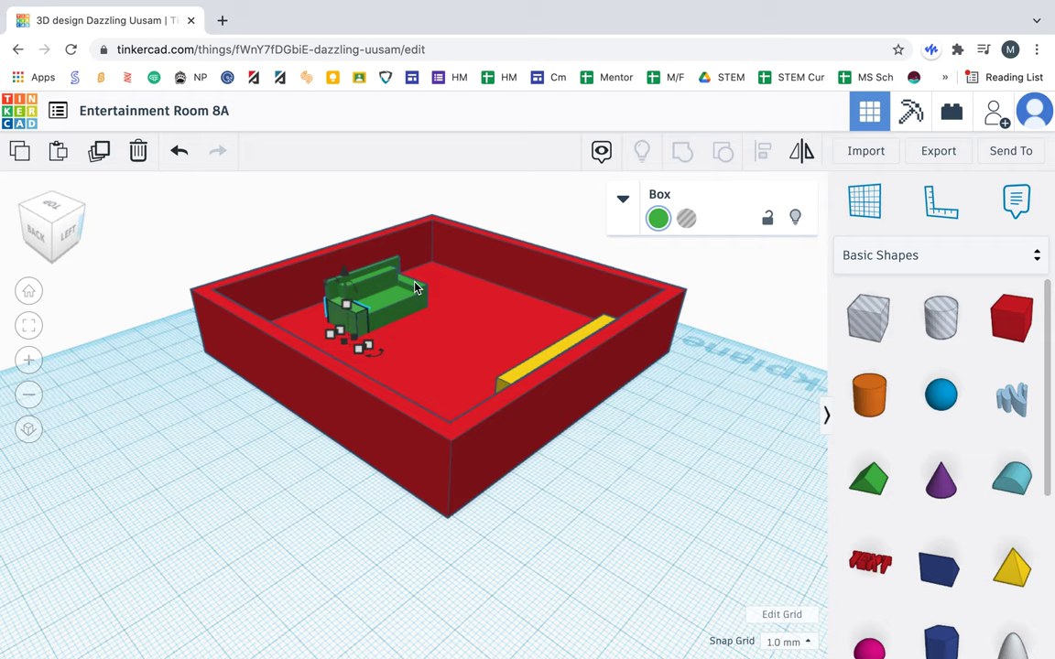
# Step: Round the edges of the couch's back piece with the Radius slider
pyautogui.click(623, 200)
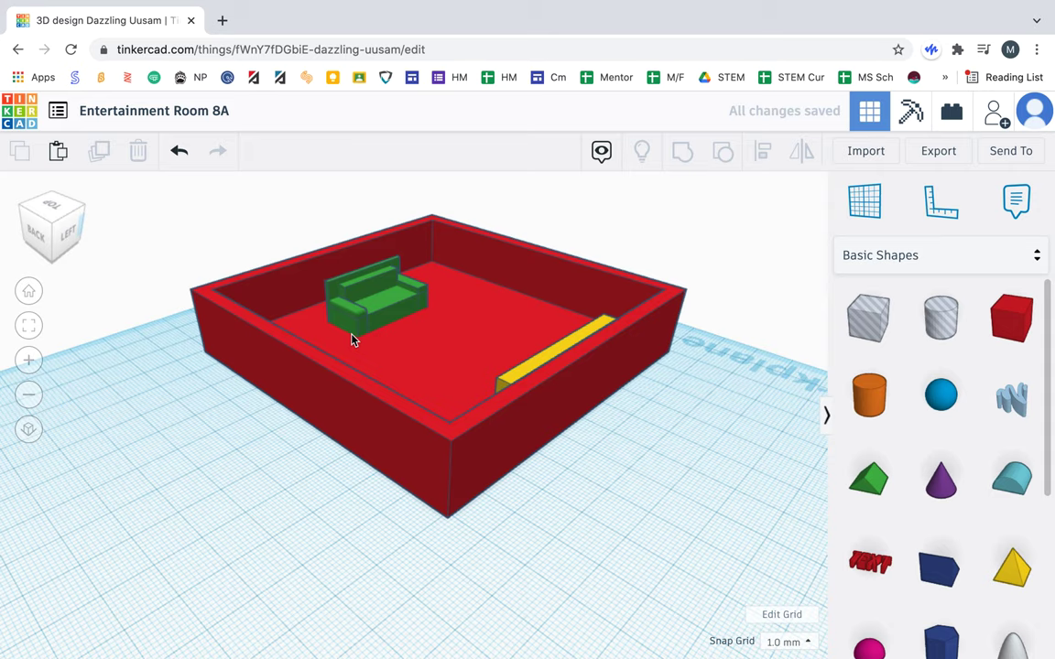
pyautogui.click(375, 293)
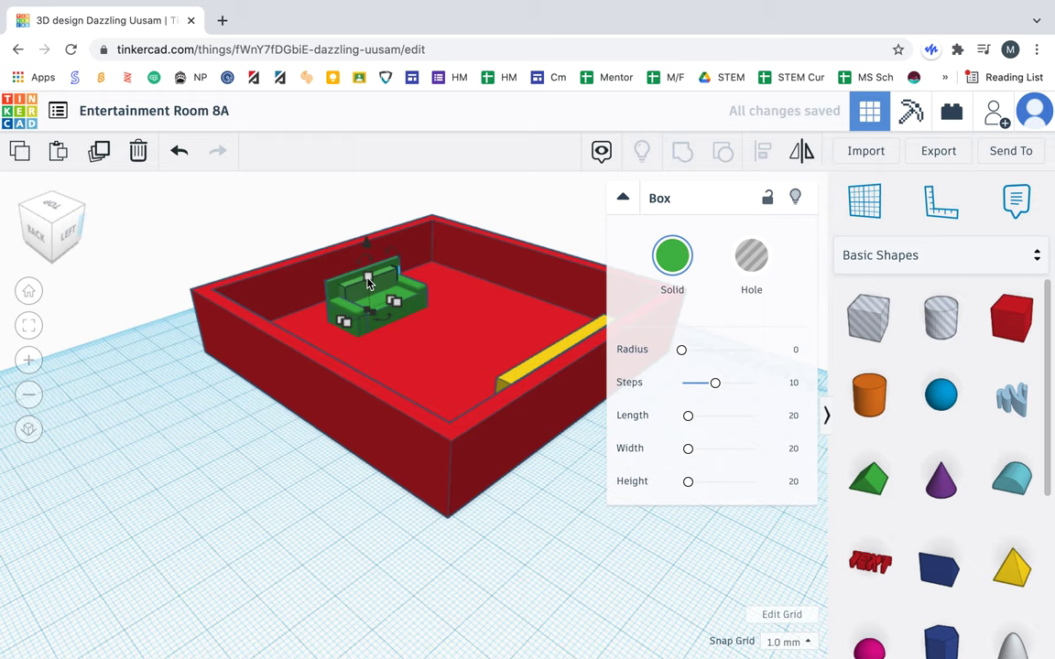
pyautogui.click(783, 351)
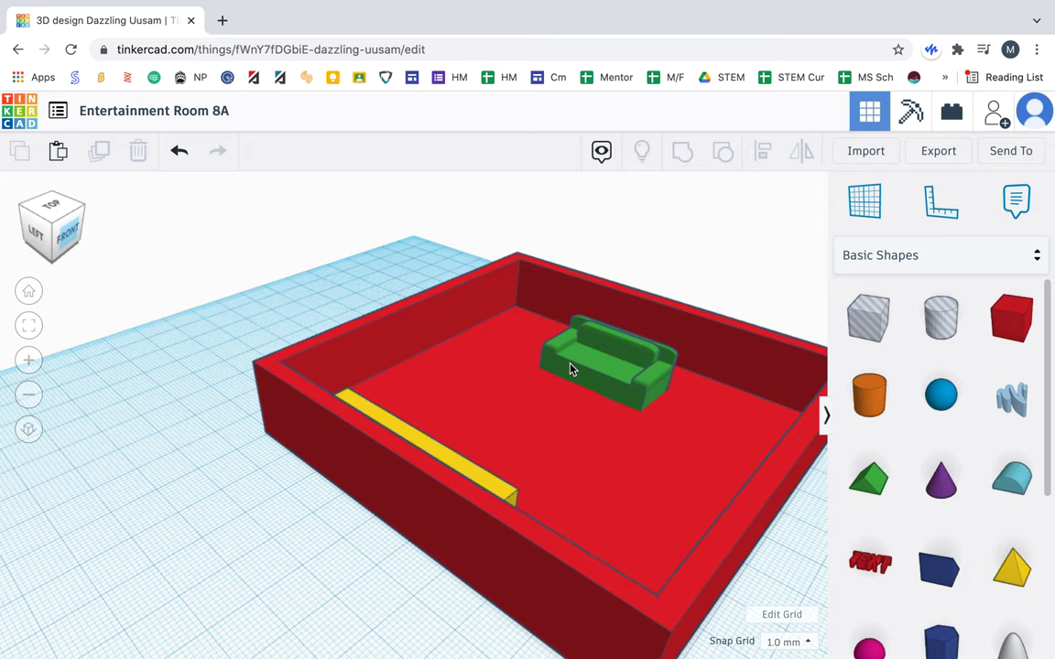
# Step: Round another couch piece to radius 2.5 and return to the Home view
pyautogui.click(609, 362)
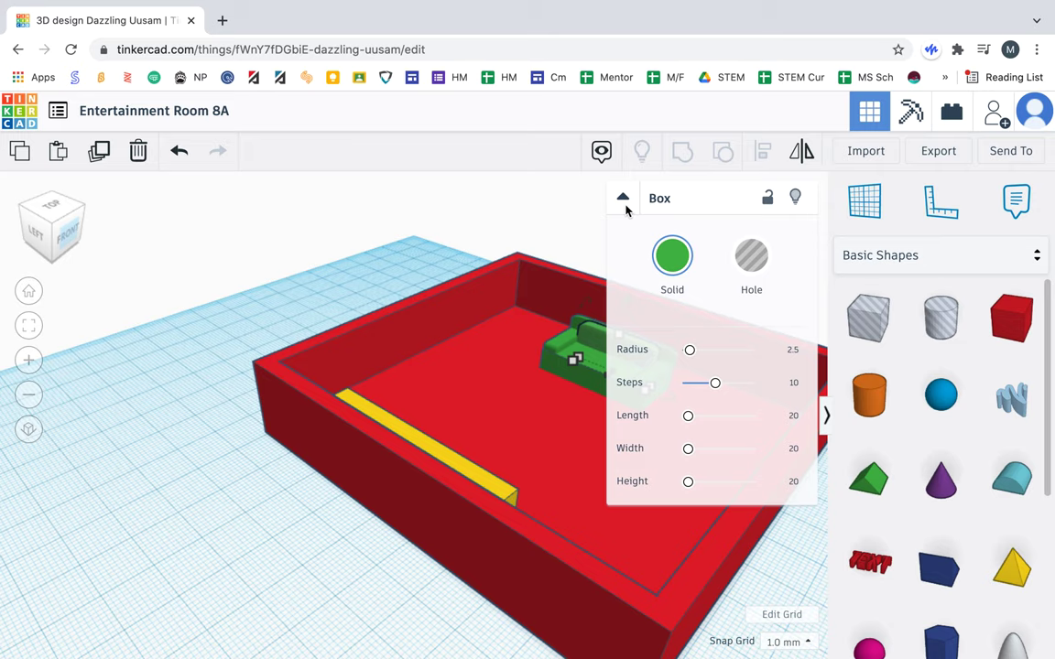
pyautogui.click(623, 198)
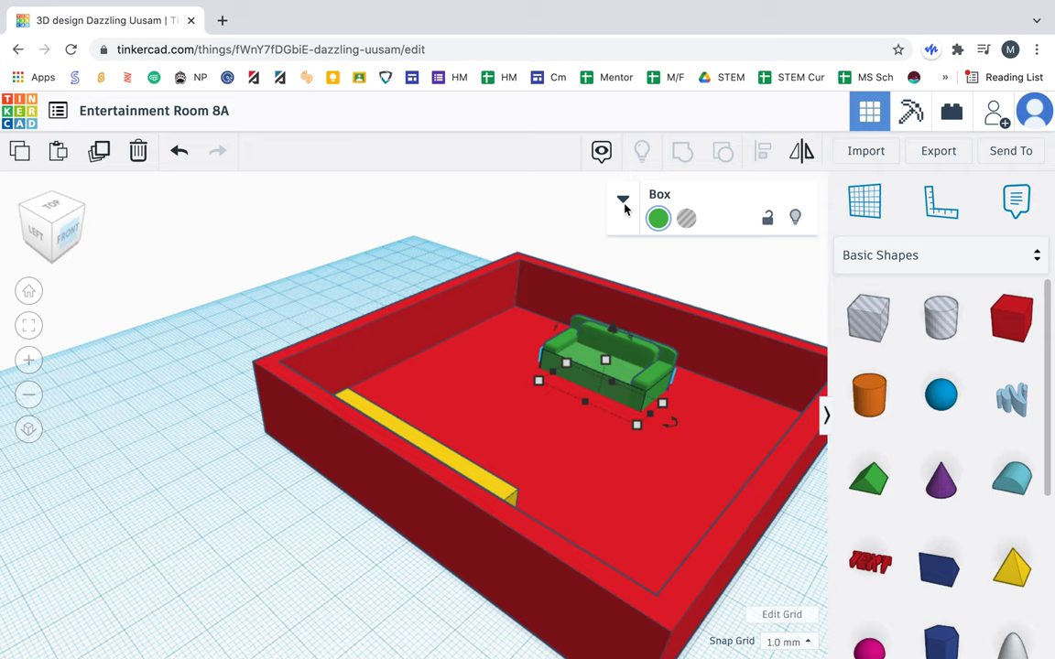
pyautogui.click(519, 383)
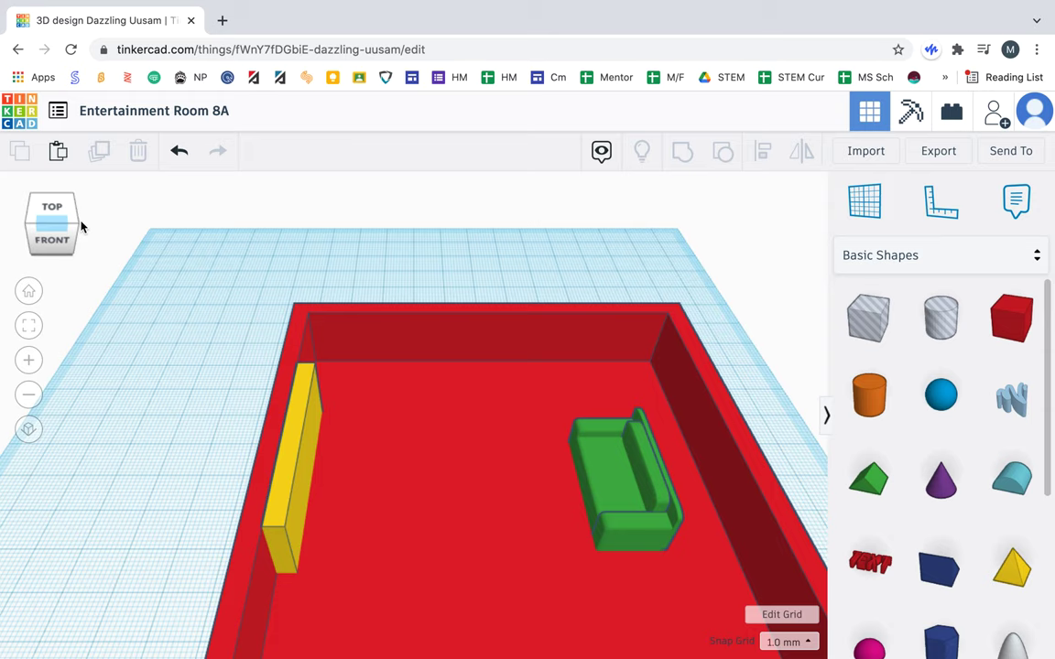
pyautogui.click(303, 458)
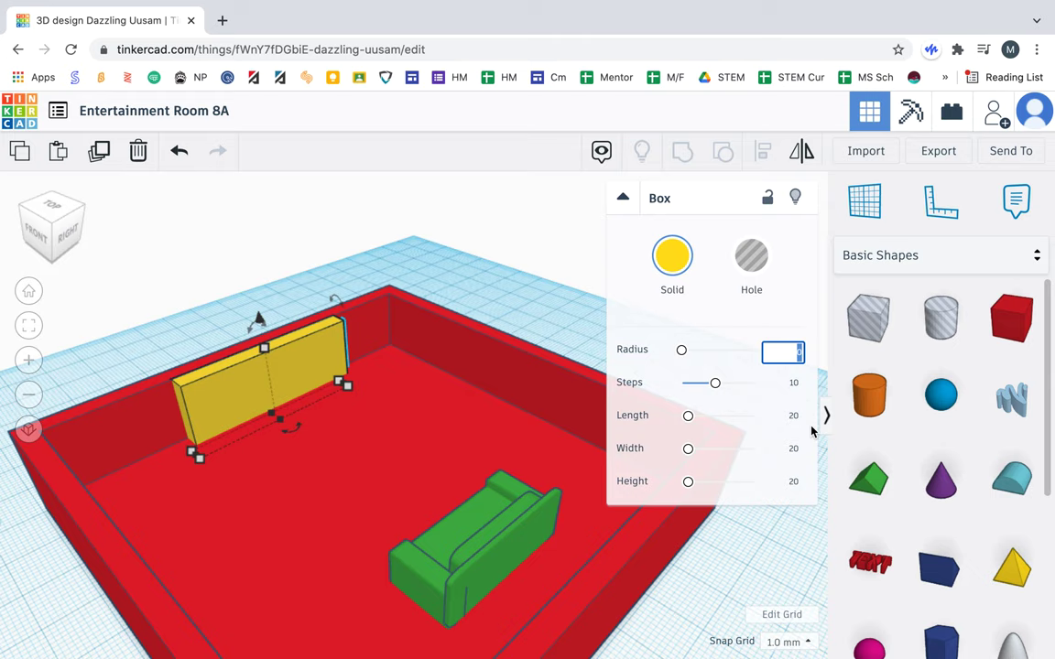
# Step: Set an edge radius on the yellow screen, then select a couch arm to compare
pyautogui.click(176, 346)
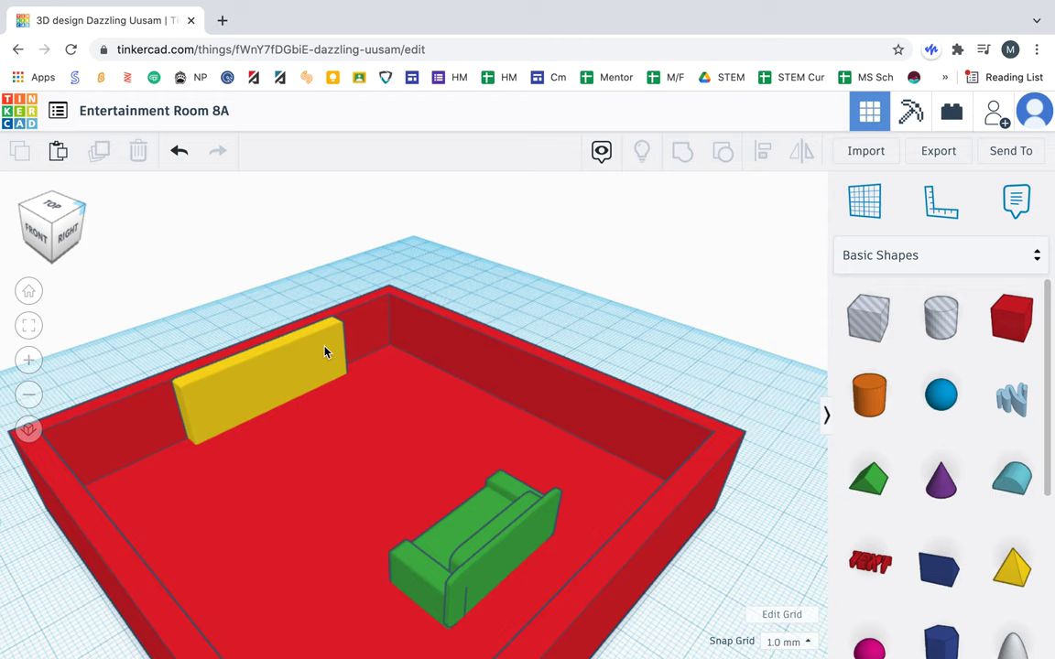
pyautogui.click(477, 540)
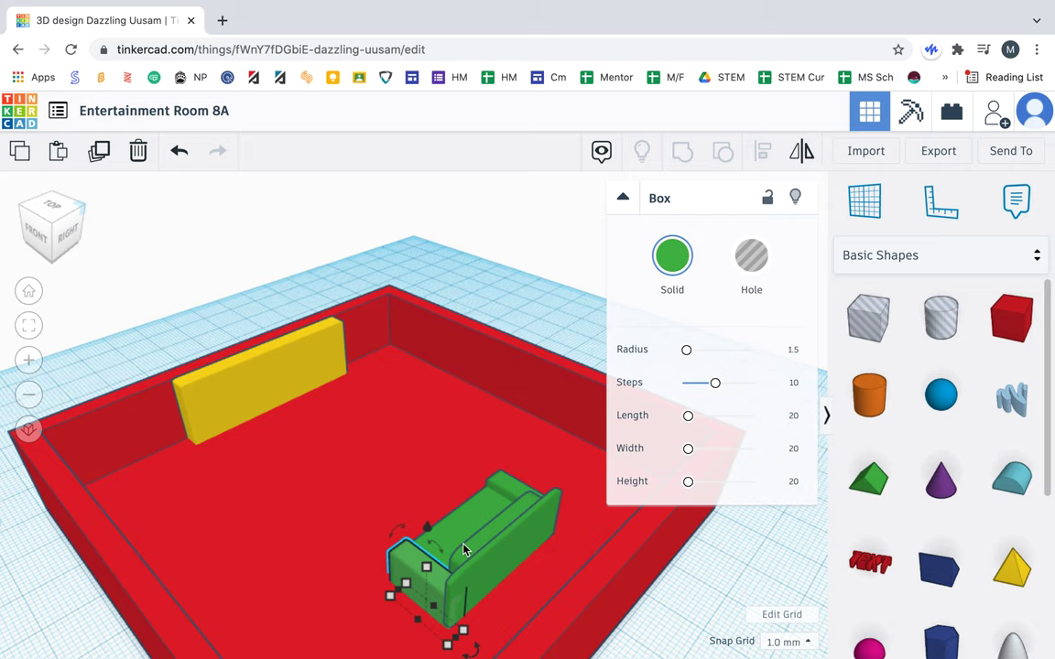